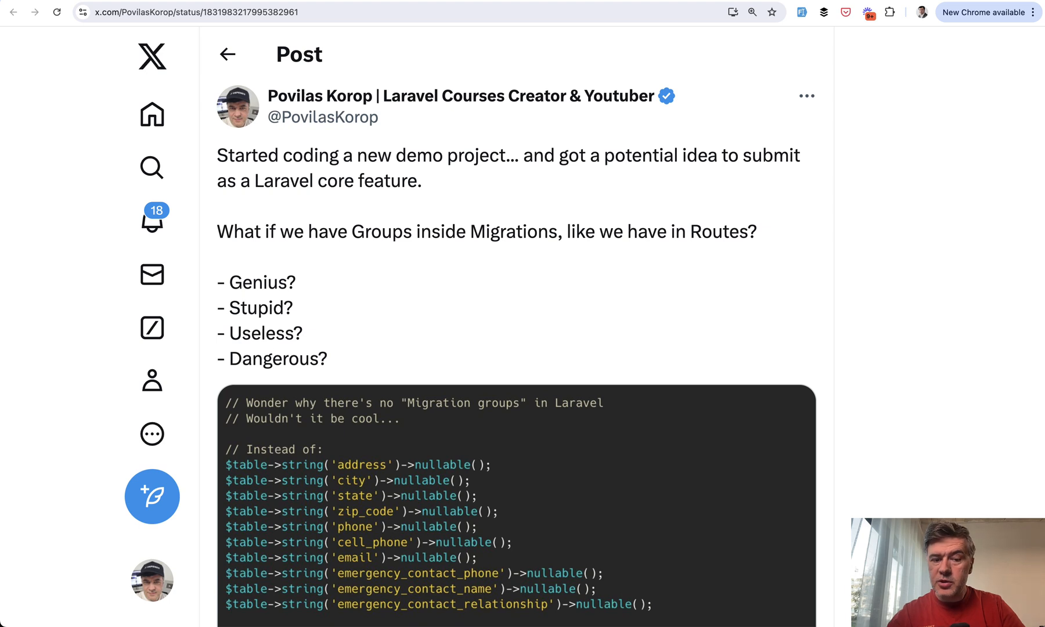
{"action": "scroll", "scroll_direction": "down", "scroll_amount": 3}
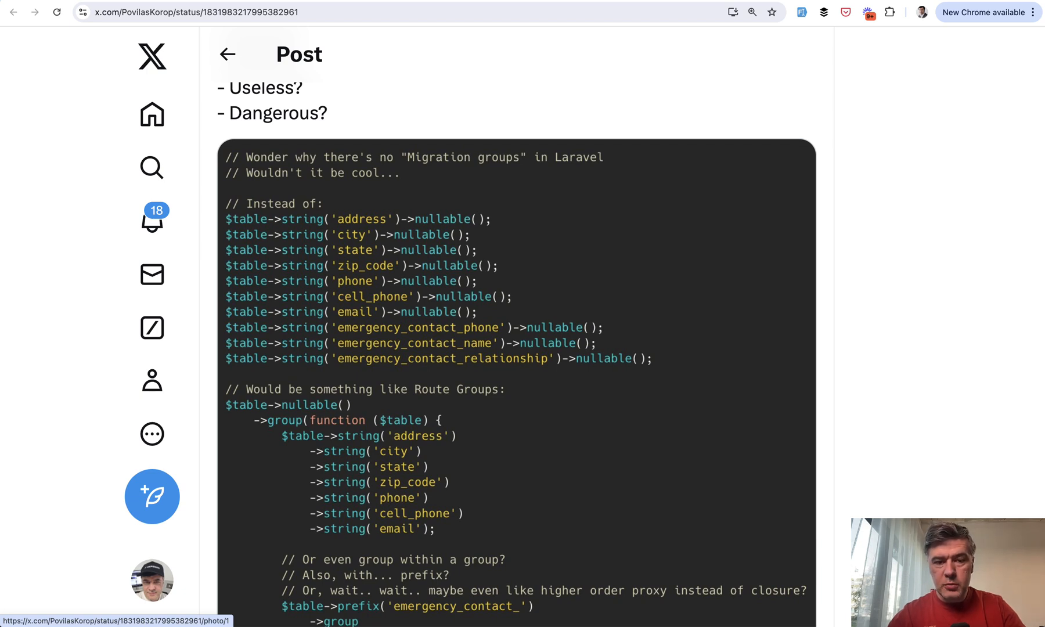
{"action": "scroll", "scroll_direction": "down", "scroll_amount": 3}
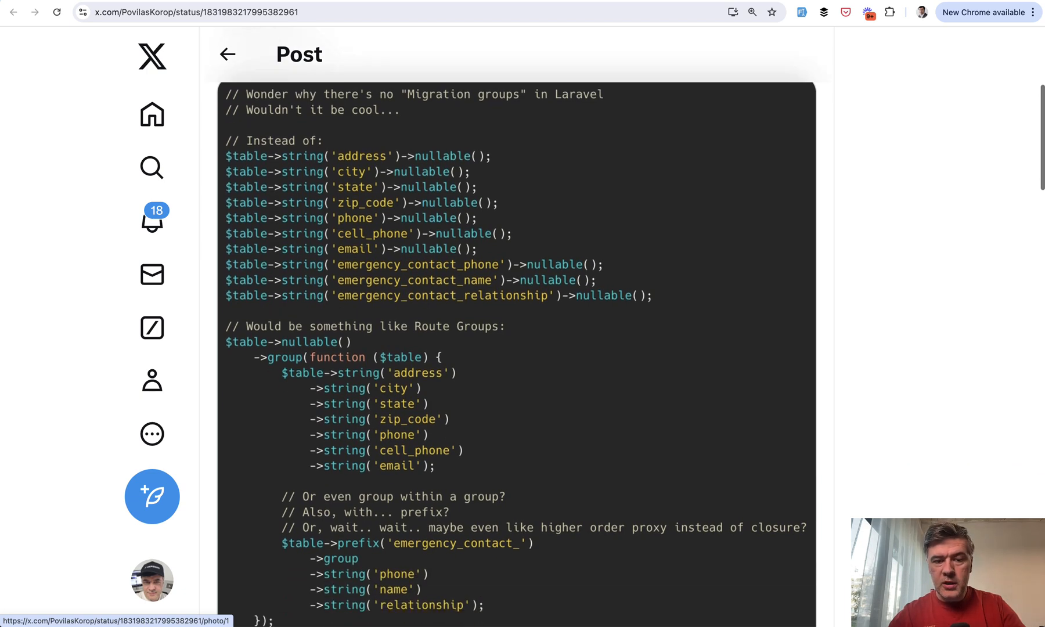
{"action": "scroll", "scroll_direction": "down", "scroll_amount": 3}
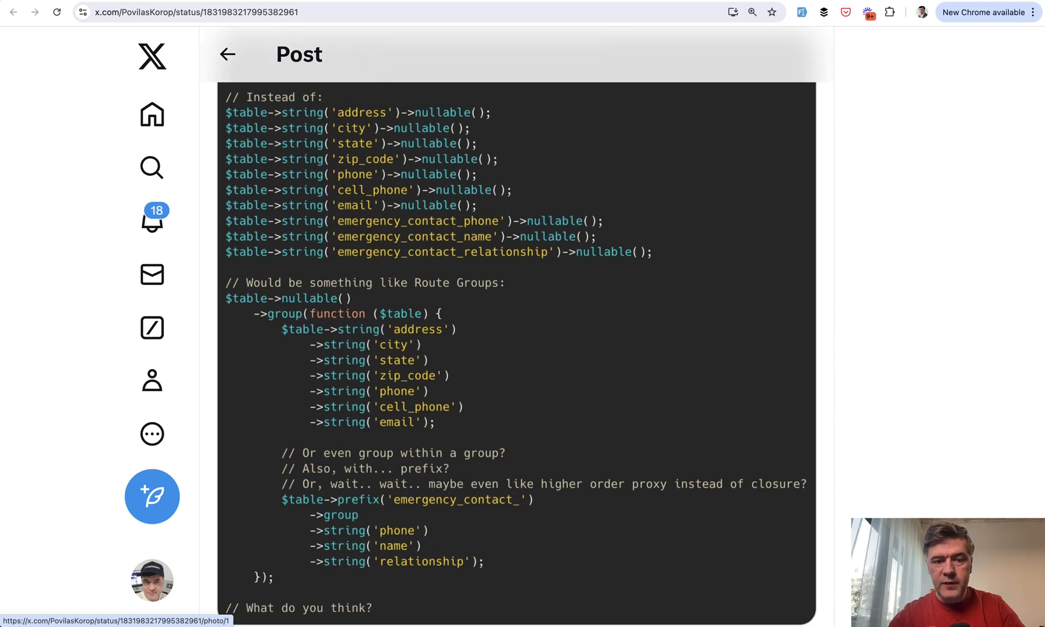
{"action": "scroll", "scroll_direction": "down", "scroll_amount": 3}
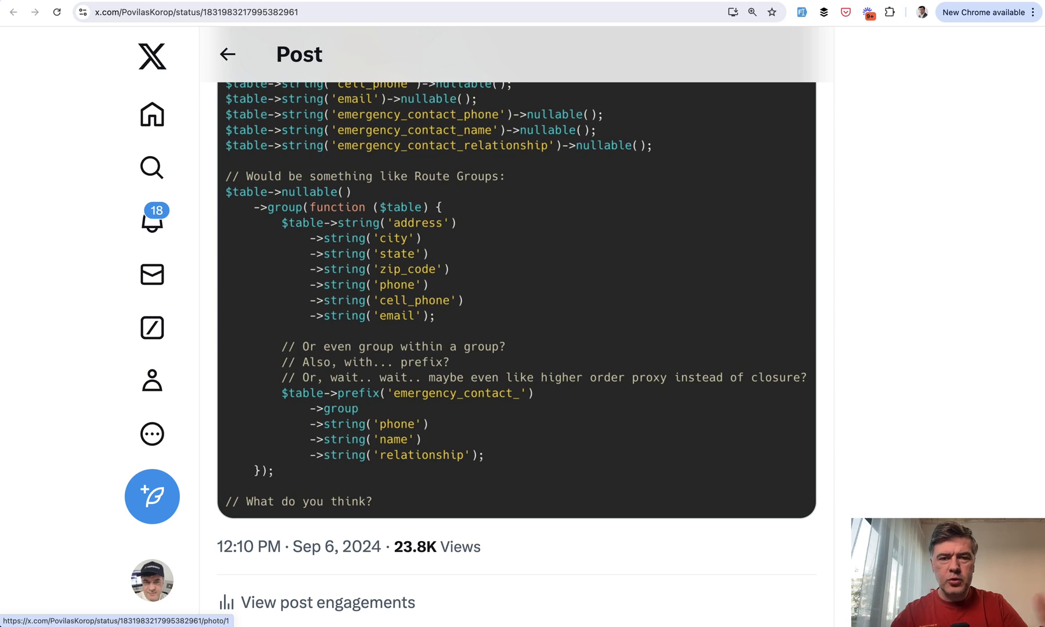
{"action": "scroll", "scroll_direction": "down", "scroll_amount": 3}
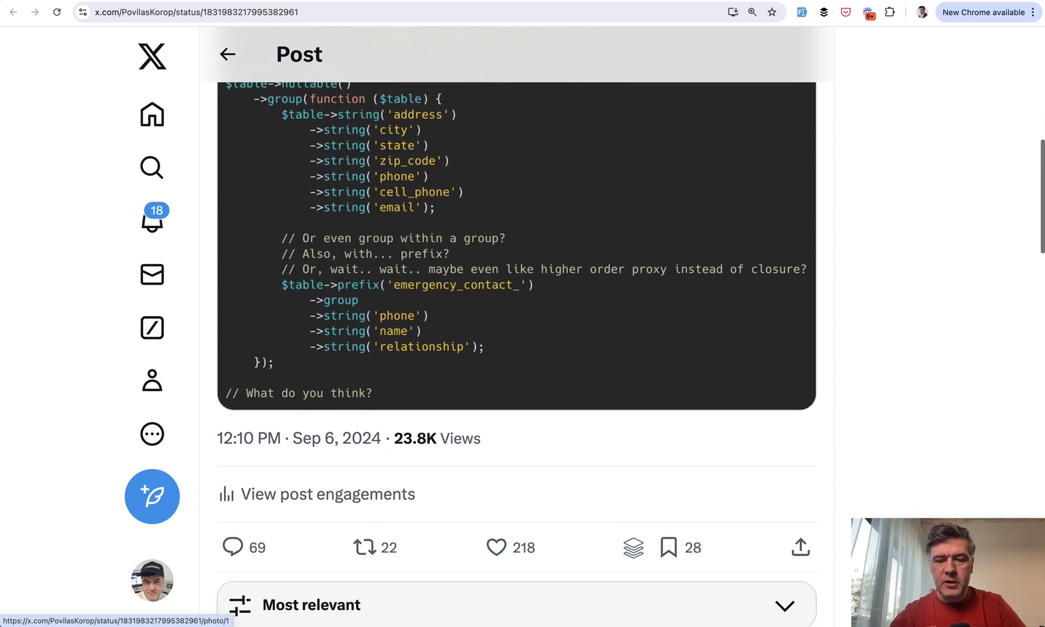
{"action": "scroll", "scroll_direction": "down", "scroll_amount": 3}
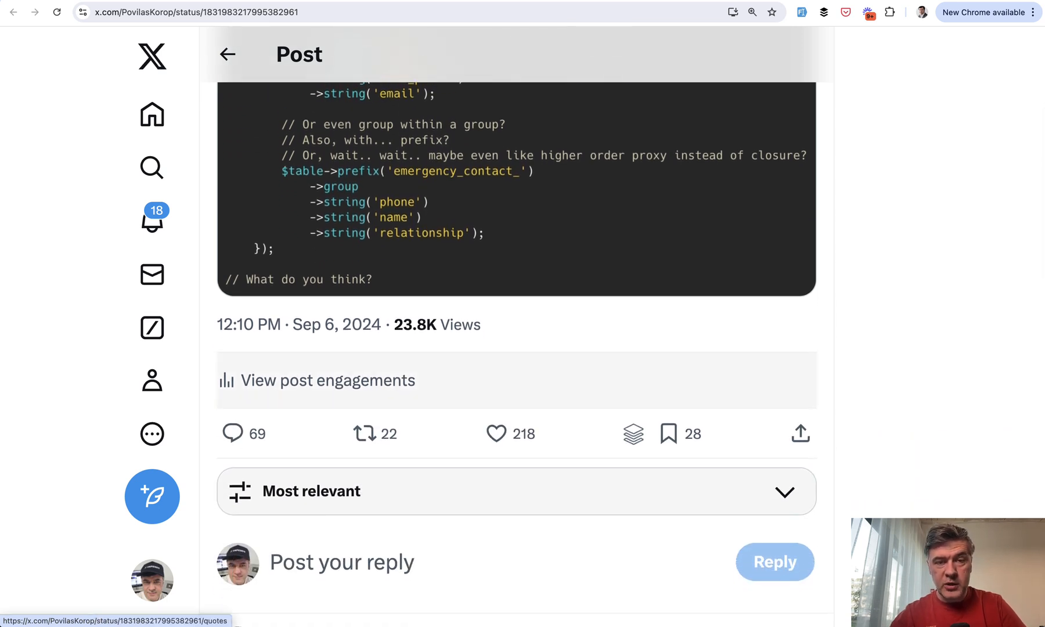
{"action": "scroll", "scroll_direction": "down", "scroll_amount": 3}
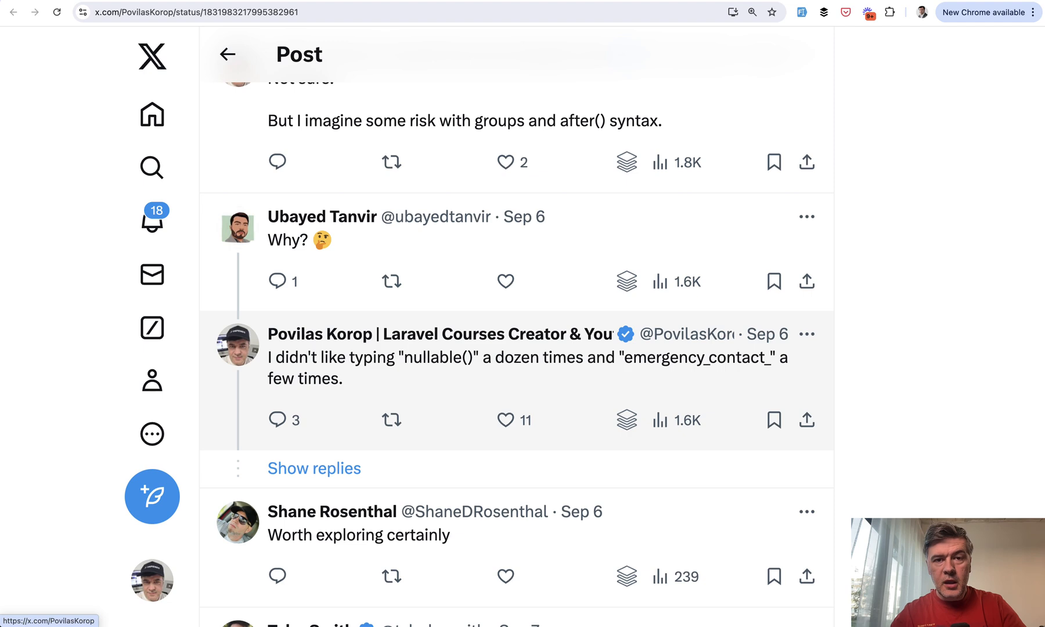
{"action": "mouse_move", "coordinate": [332, 511]}
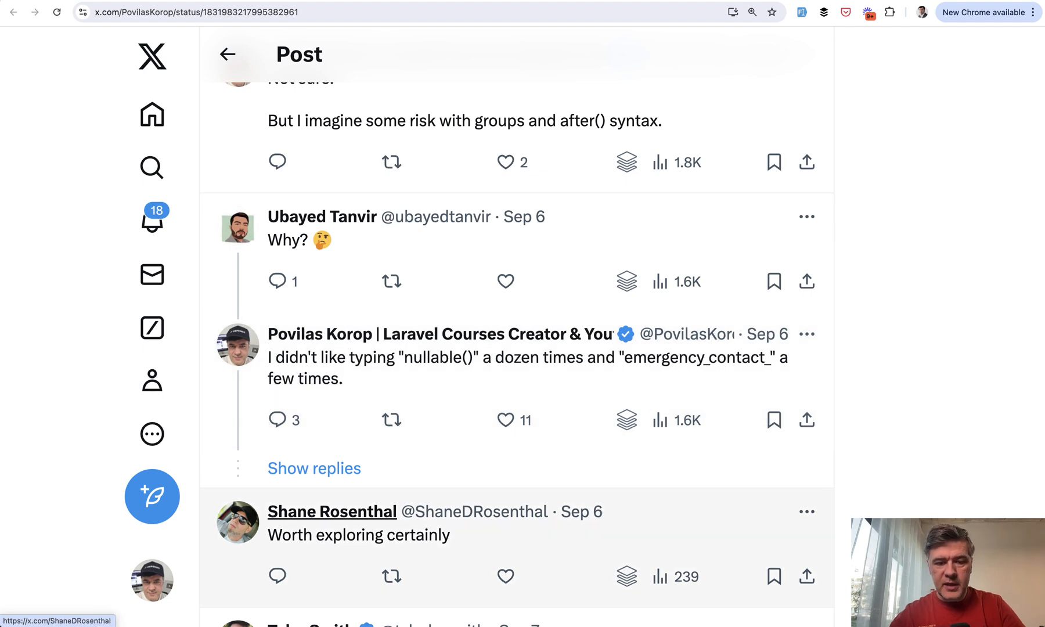
{"action": "scroll", "scroll_direction": "down", "scroll_amount": 3}
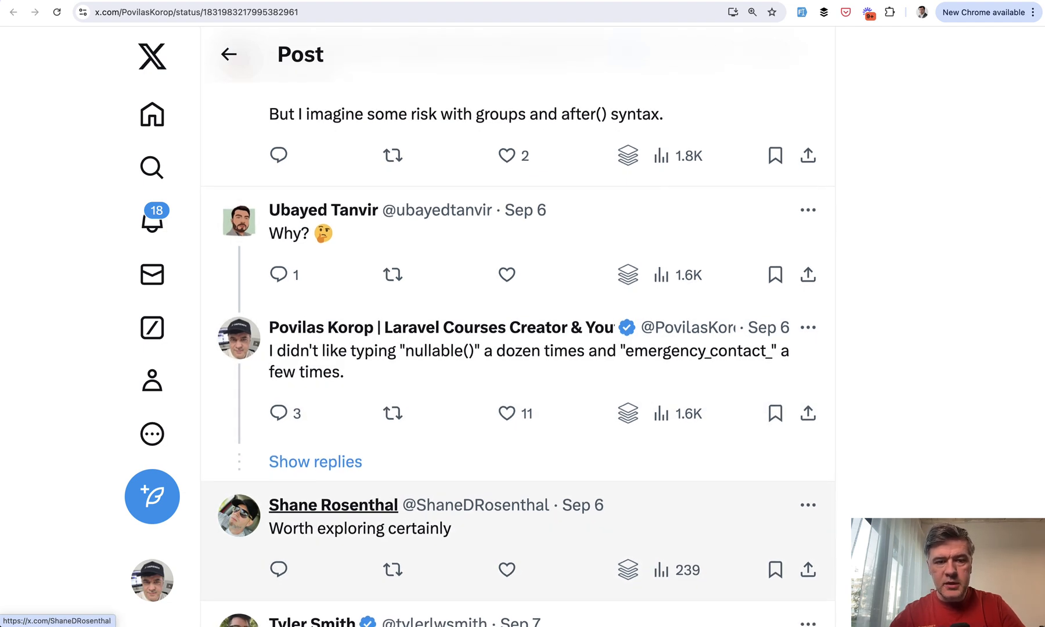
{"action": "scroll", "scroll_direction": "down", "scroll_amount": 3}
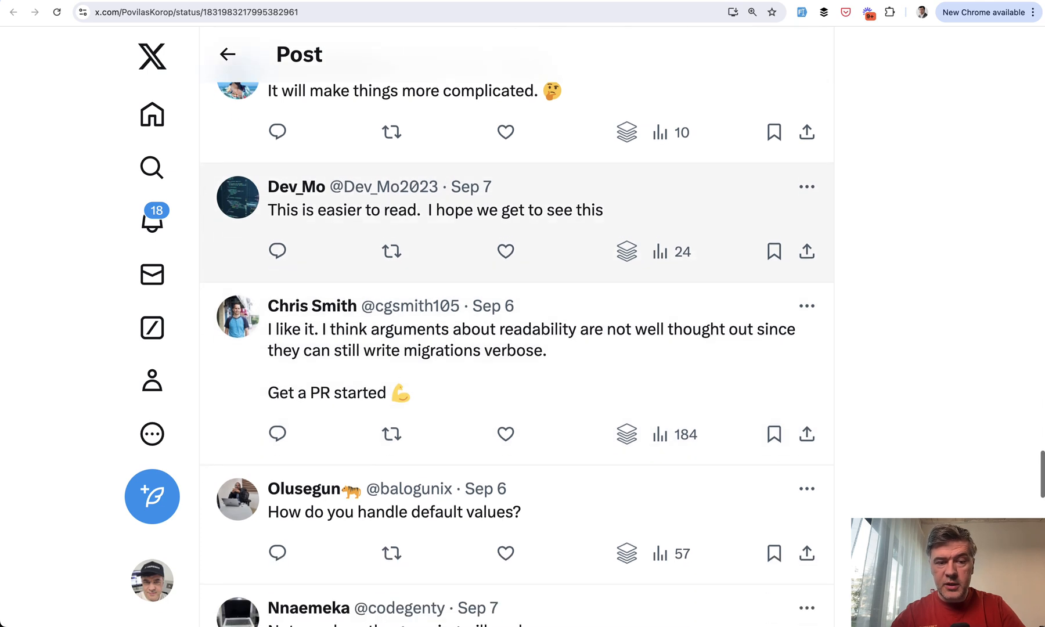
{"action": "scroll", "scroll_direction": "down", "scroll_amount": 3}
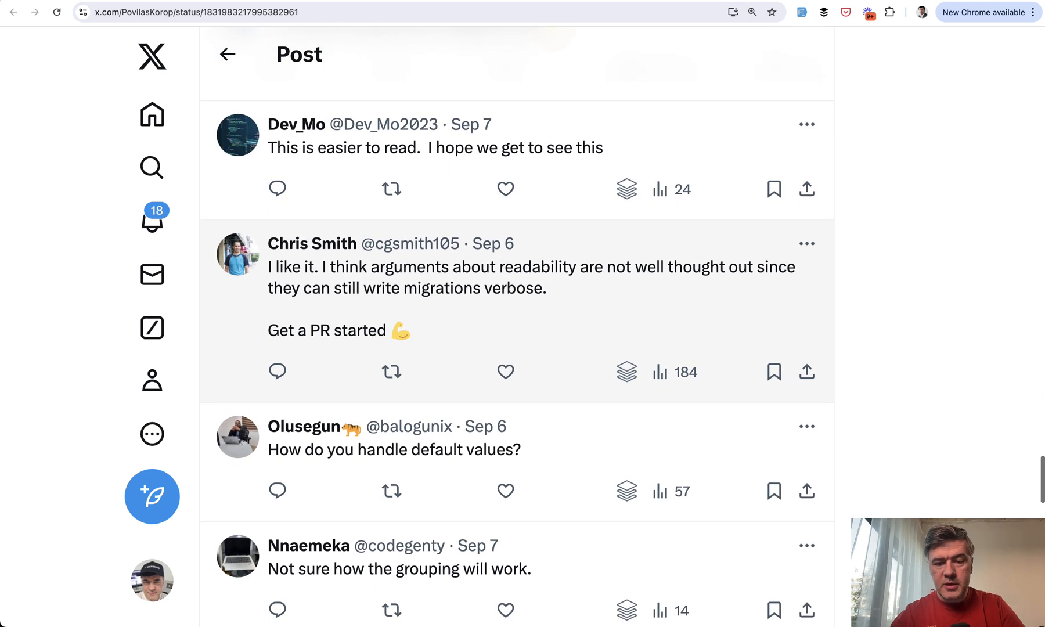
{"action": "scroll", "scroll_direction": "down", "scroll_amount": 3}
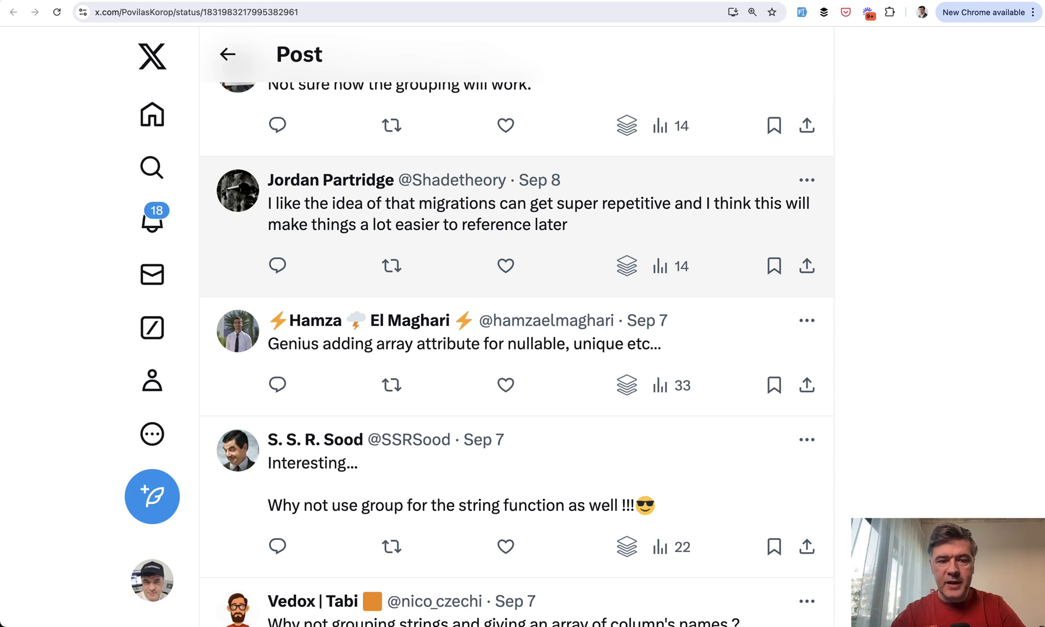
{"action": "scroll", "scroll_direction": "down", "scroll_amount": 3}
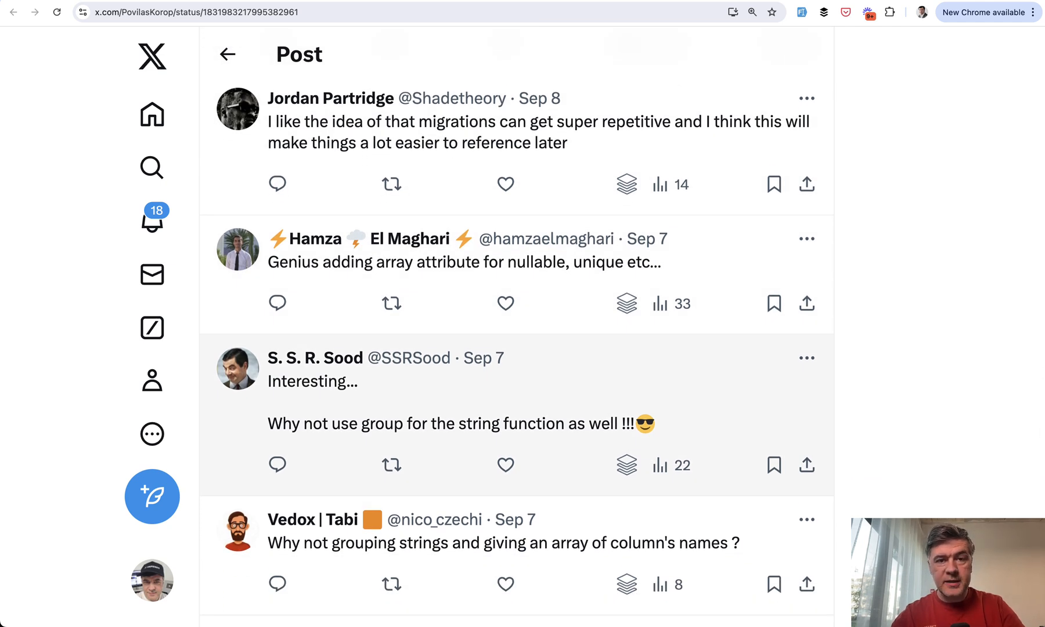
{"action": "scroll", "scroll_direction": "down", "scroll_amount": 3}
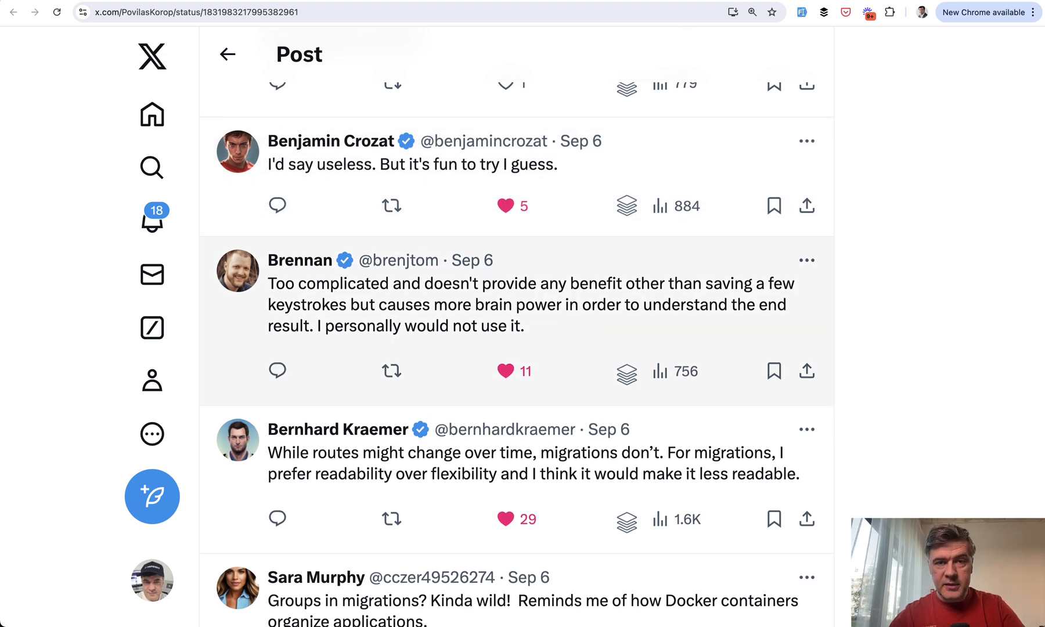
{"action": "scroll", "scroll_direction": "down", "scroll_amount": 3}
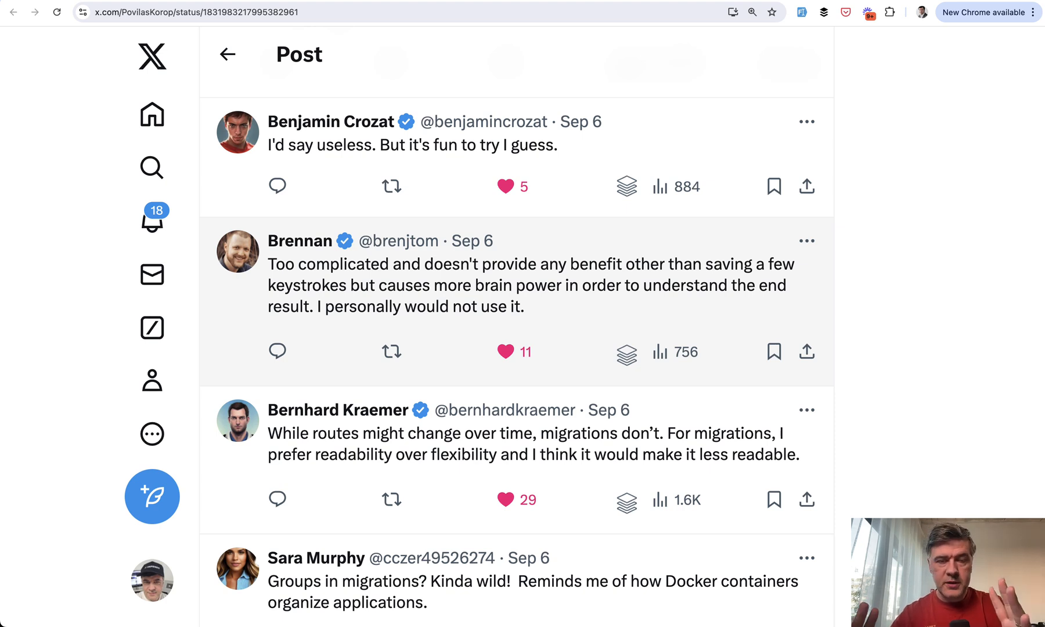
{"action": "scroll", "scroll_direction": "down", "scroll_amount": 3}
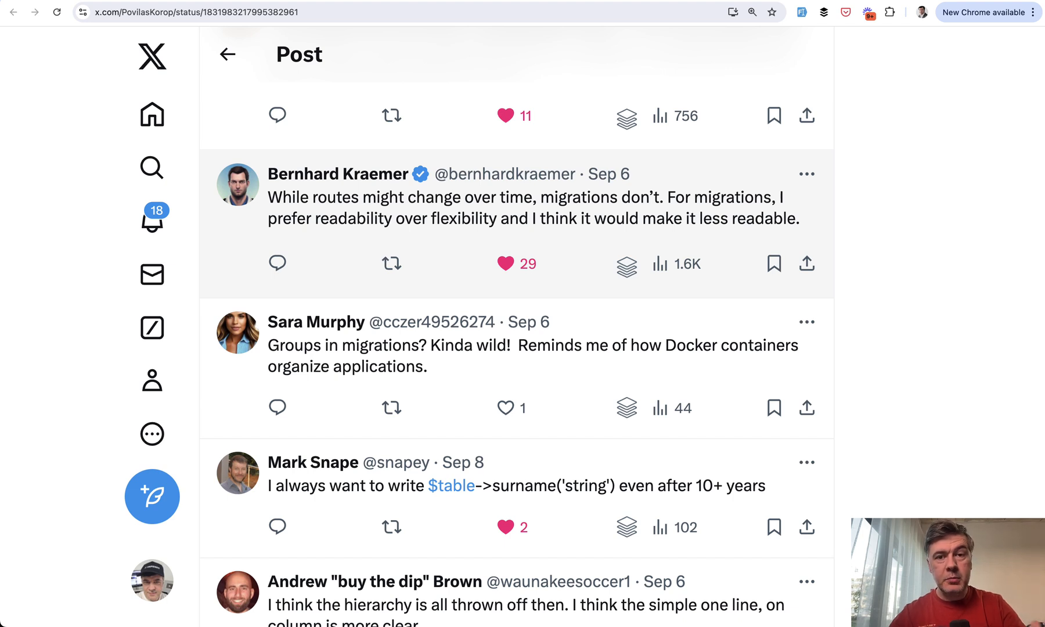
{"action": "scroll", "scroll_direction": "down", "scroll_amount": 3}
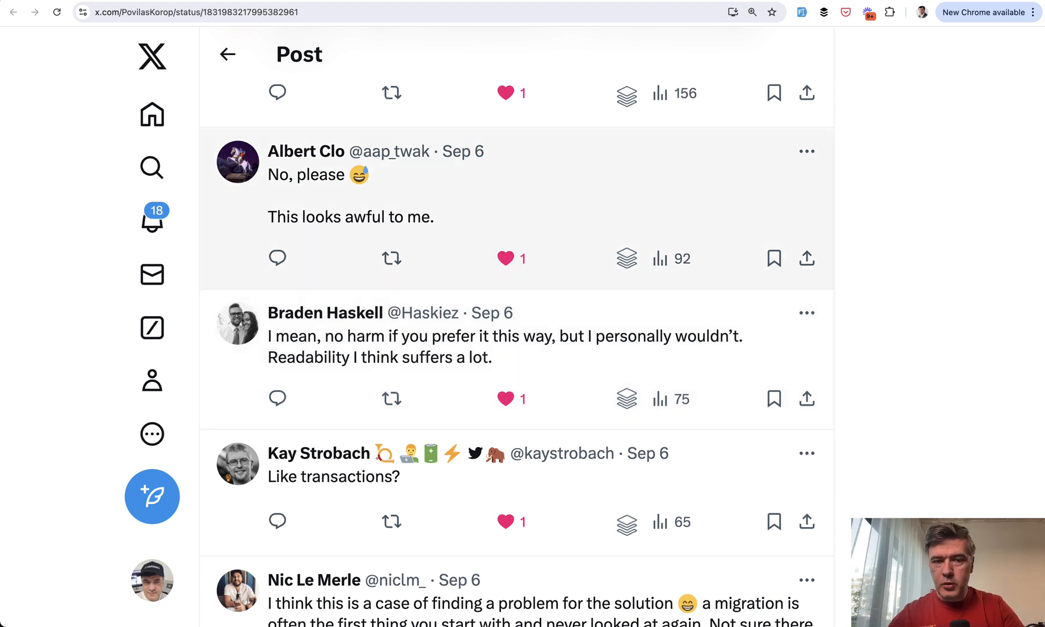
{"action": "scroll", "scroll_direction": "down", "scroll_amount": 3}
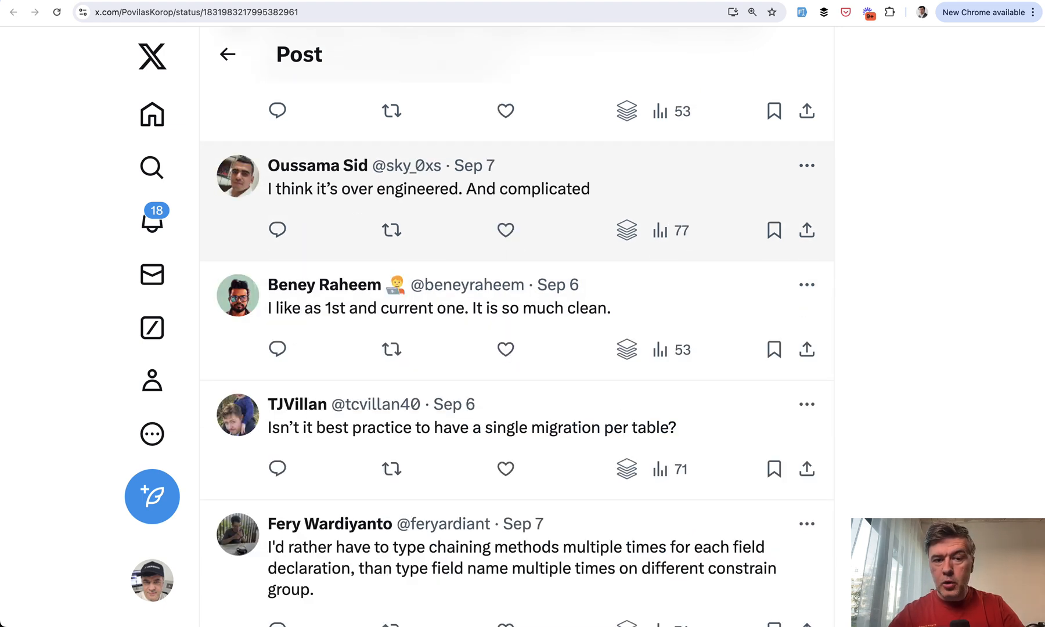
{"action": "scroll", "scroll_direction": "down", "scroll_amount": 3}
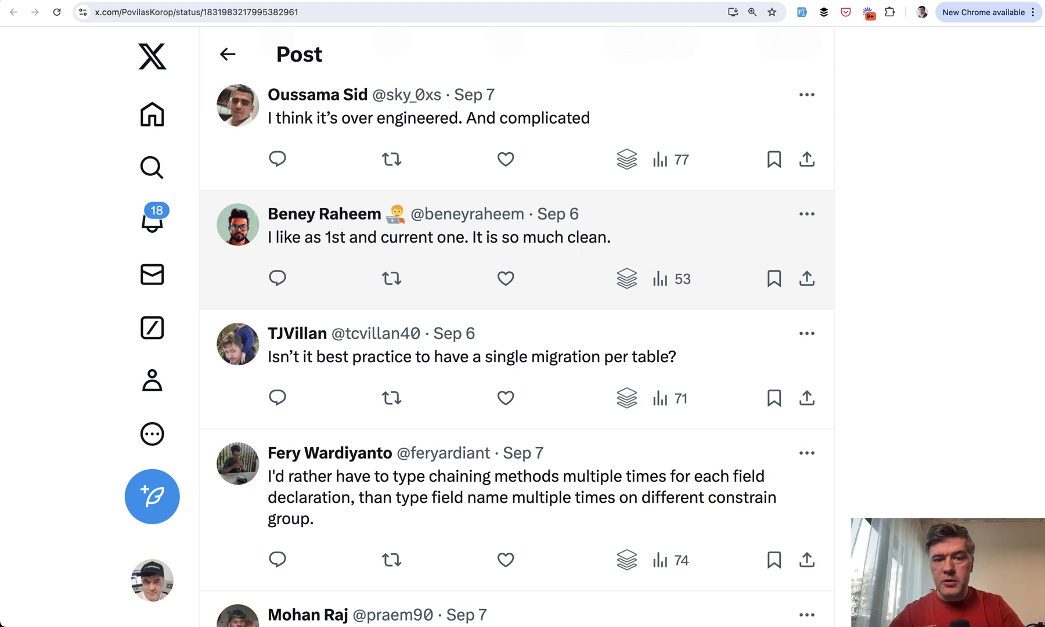
{"action": "scroll", "scroll_direction": "down", "scroll_amount": 3}
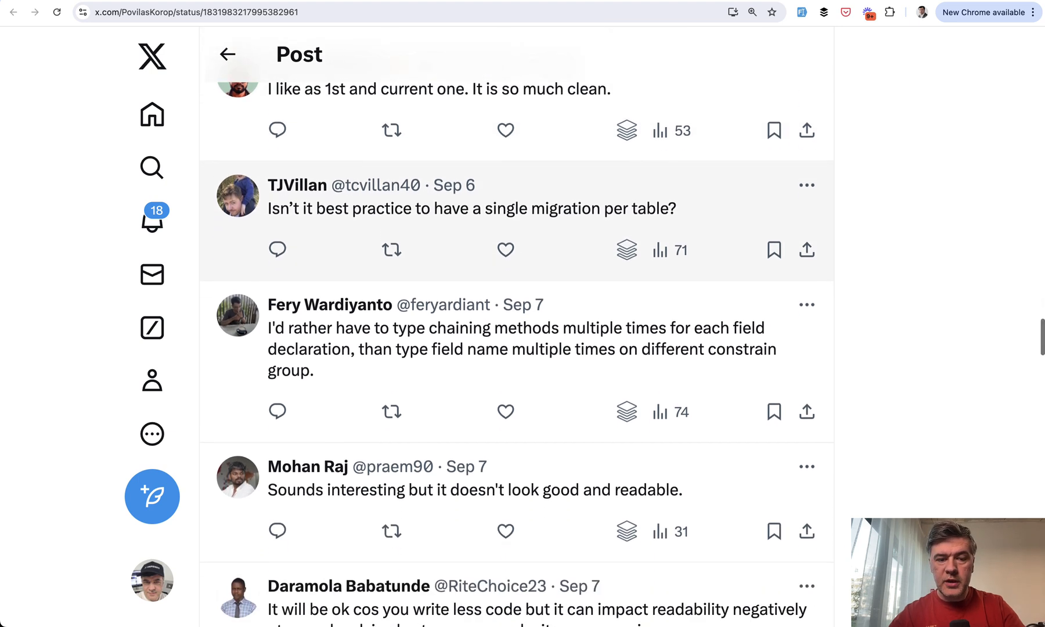
{"action": "scroll", "scroll_direction": "down", "scroll_amount": 3}
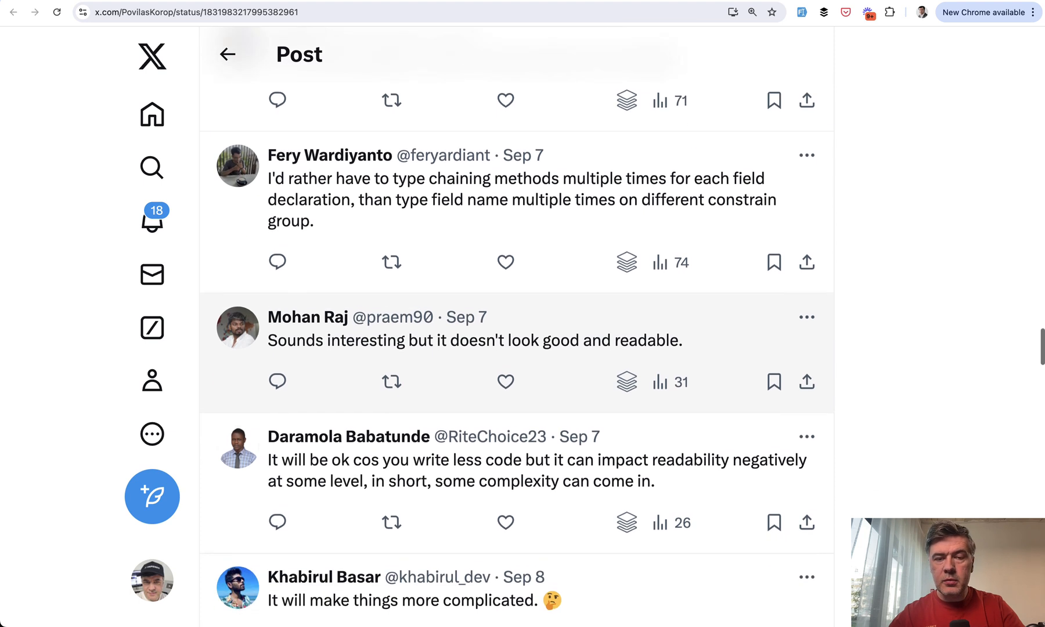
{"action": "scroll", "scroll_direction": "down", "scroll_amount": 3}
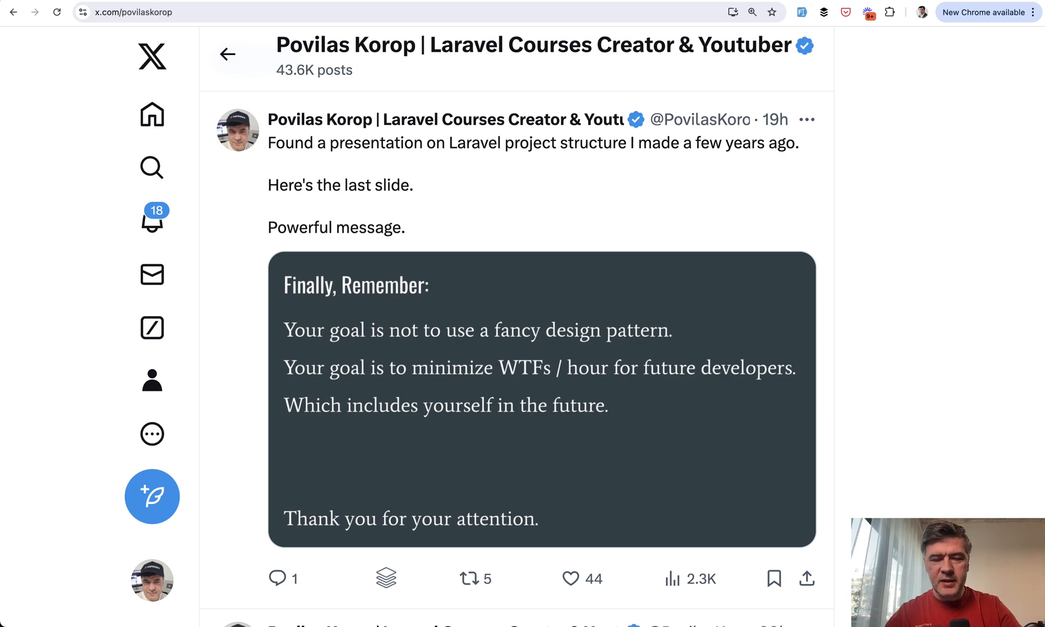
{"action": "scroll", "scroll_direction": "down", "scroll_amount": 3}
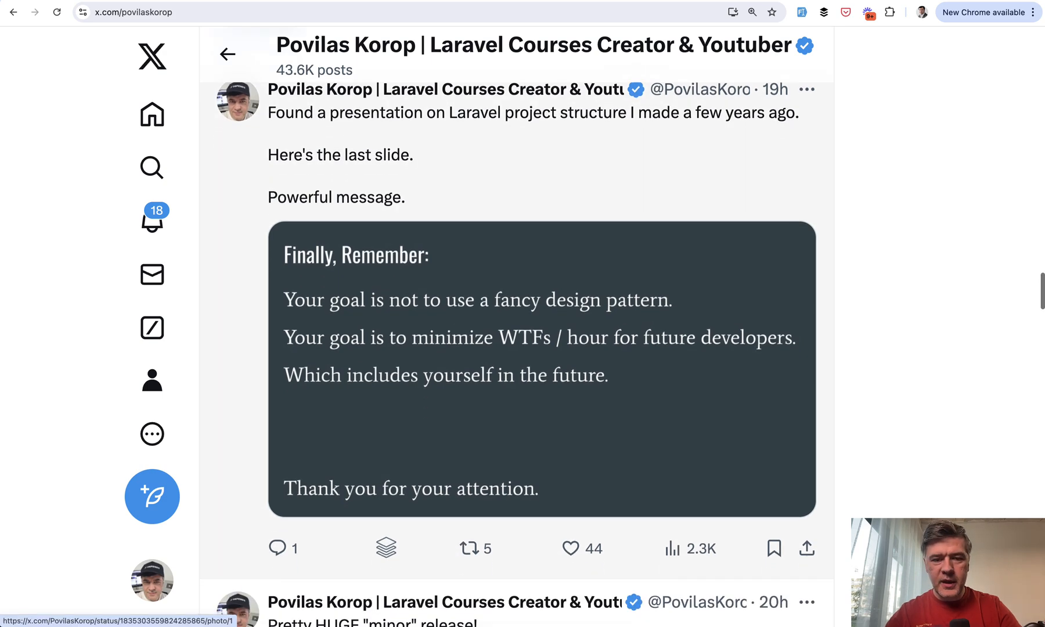